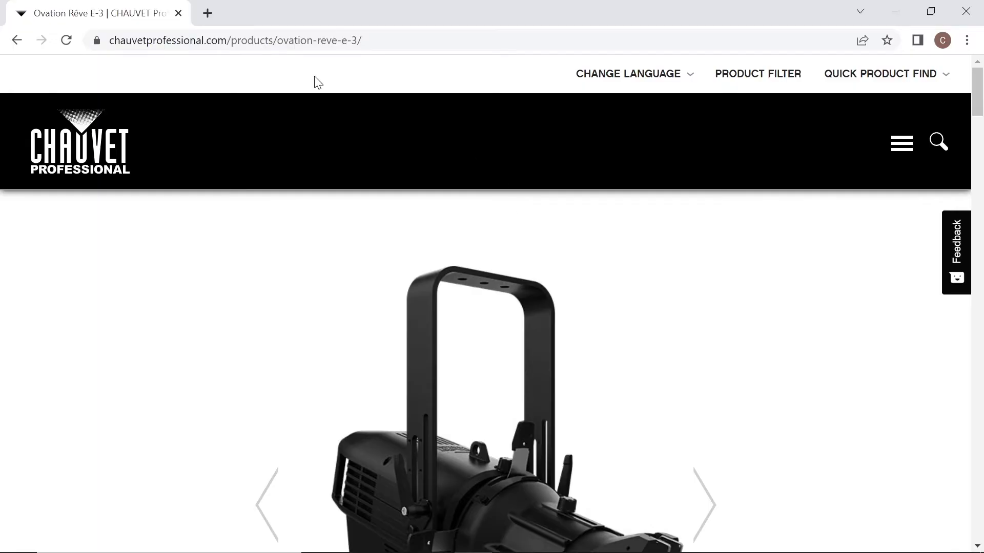
pyautogui.moveTo(682, 226)
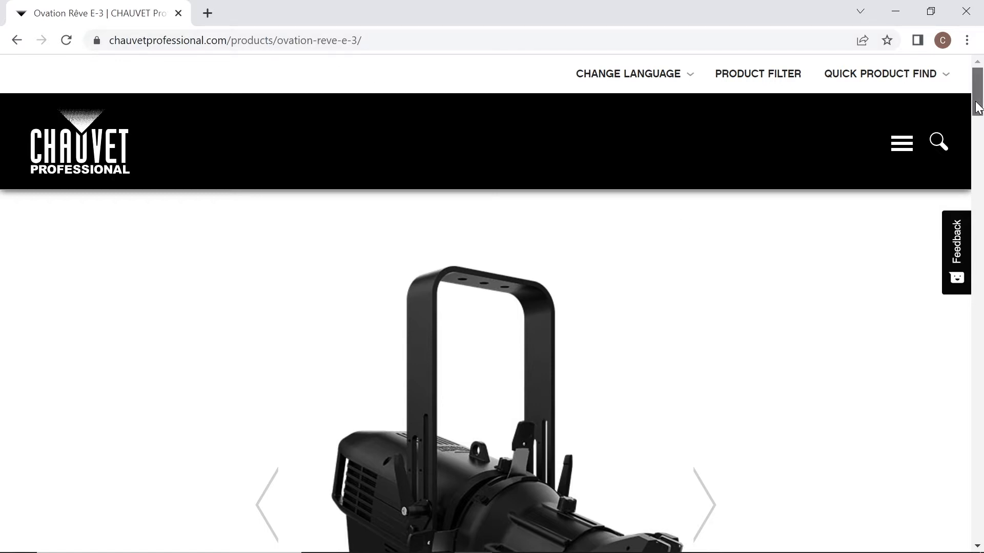
# Step: Reach the product's Downloads section and choose the Ovation Rêve E-3 Photometrics Report
pyautogui.scroll(-3)
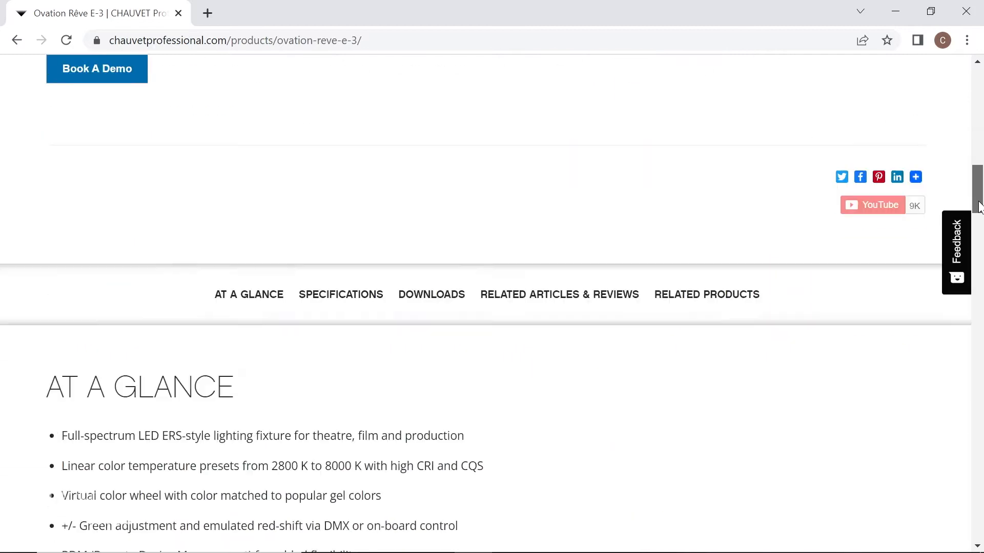
pyautogui.scroll(-3)
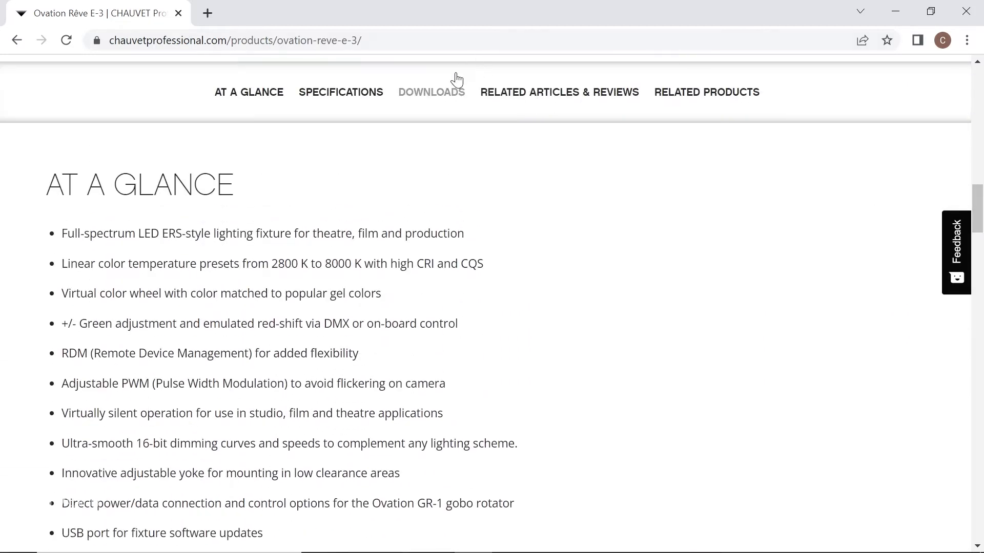
pyautogui.click(431, 93)
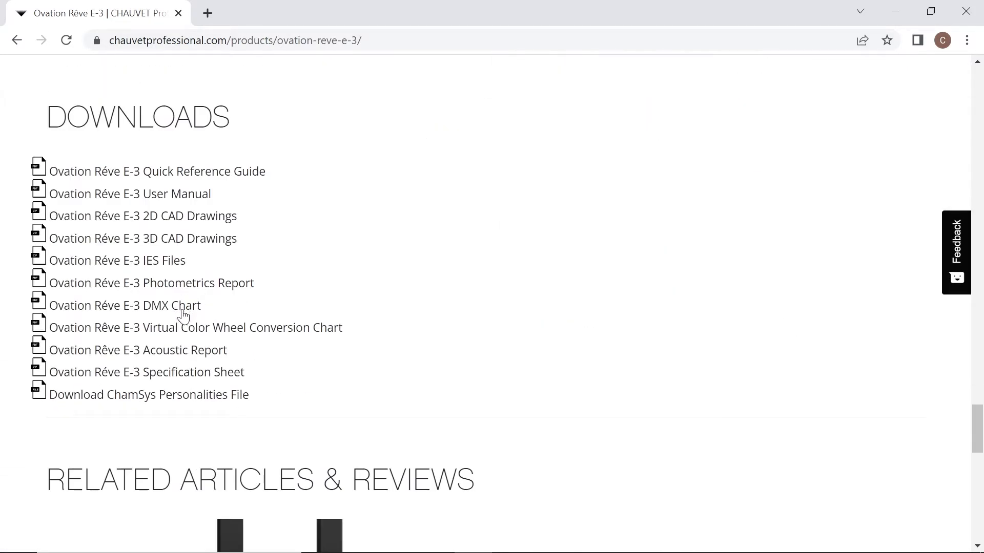
pyautogui.click(151, 282)
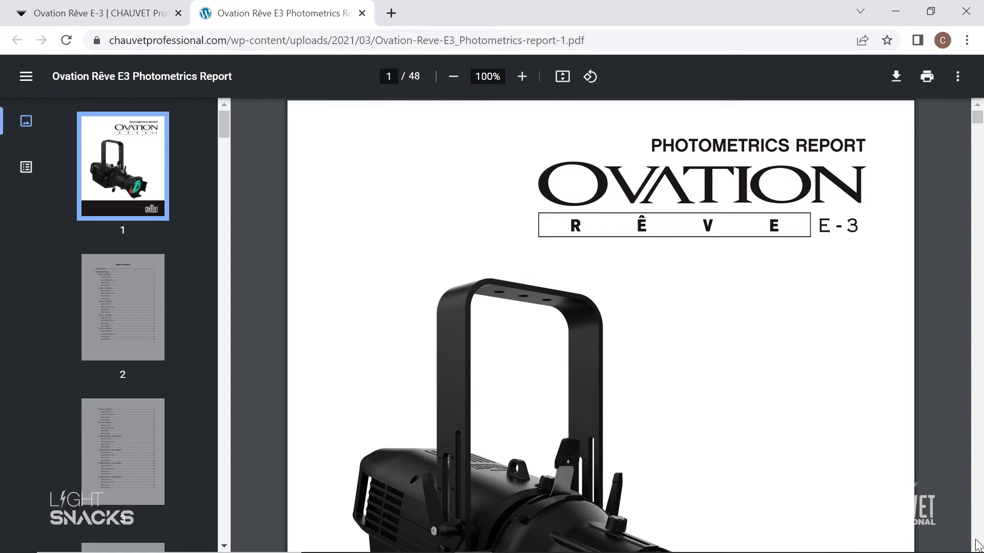
# Step: Scroll the newly opened 48-page report into its table of contents pages
pyautogui.scroll(-3)
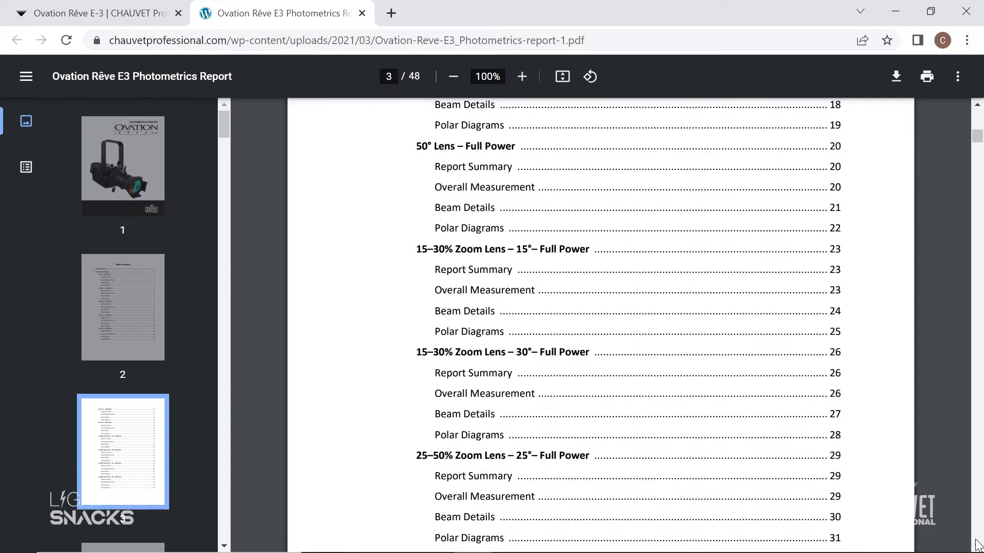
pyautogui.scroll(-3)
pyautogui.write('40')
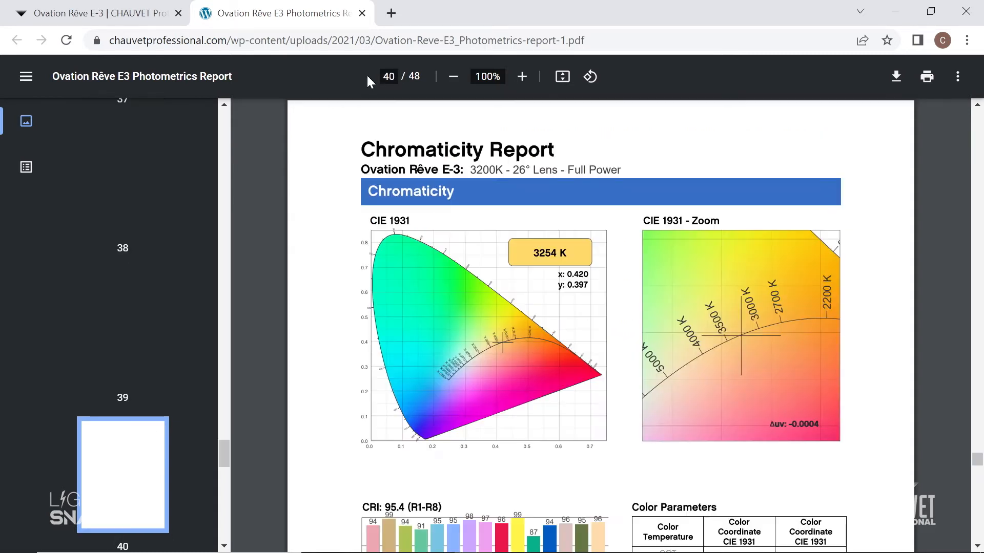
# Step: Scroll page 40's Chromaticity Report to the CRI 95.4, CQS 95.3 and TM-30 tables
pyautogui.scroll(-3)
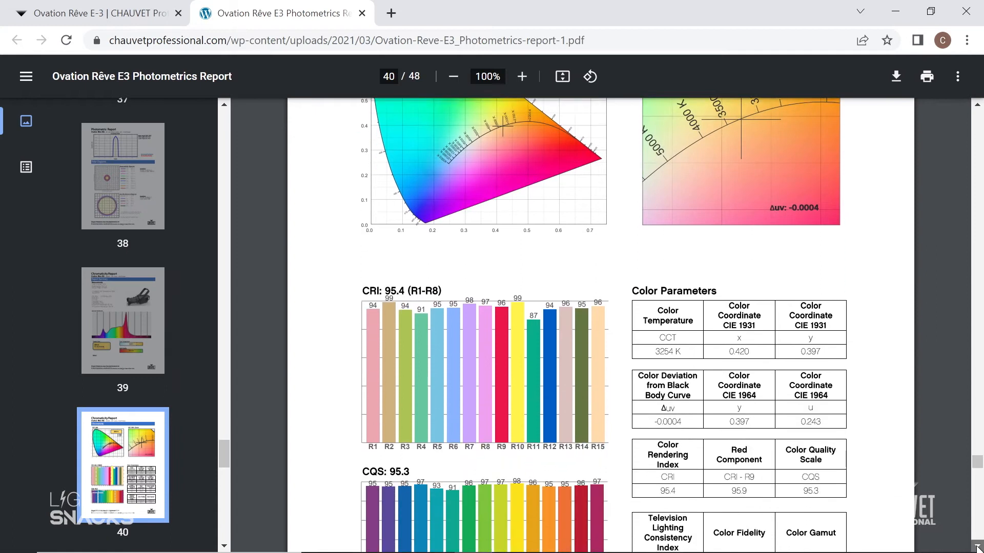
pyautogui.scroll(-3)
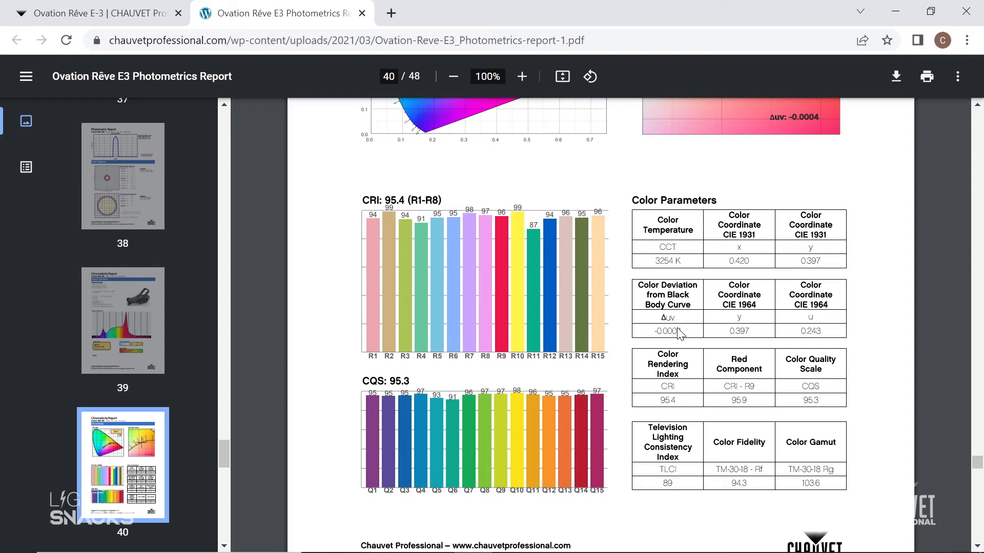
pyautogui.moveTo(671, 402)
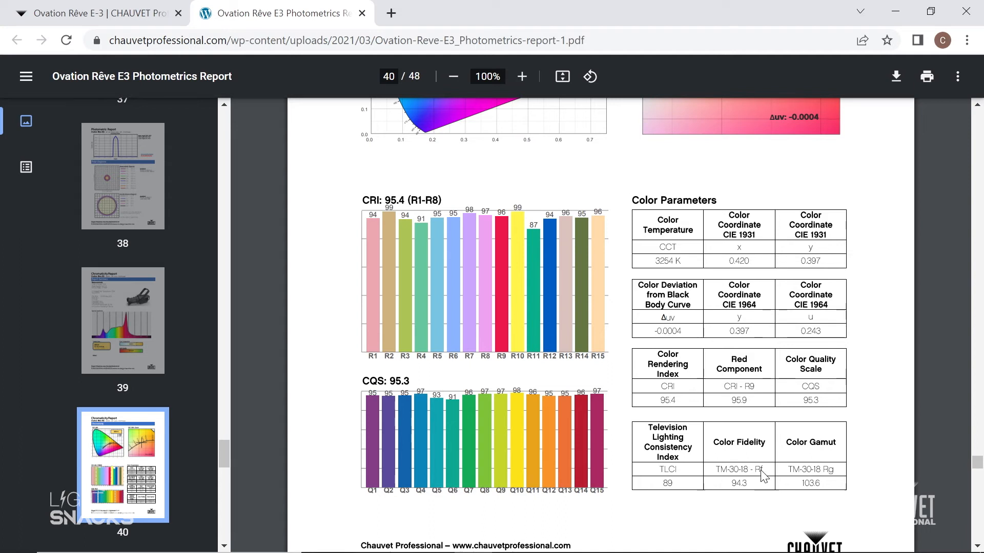
pyautogui.moveTo(831, 491)
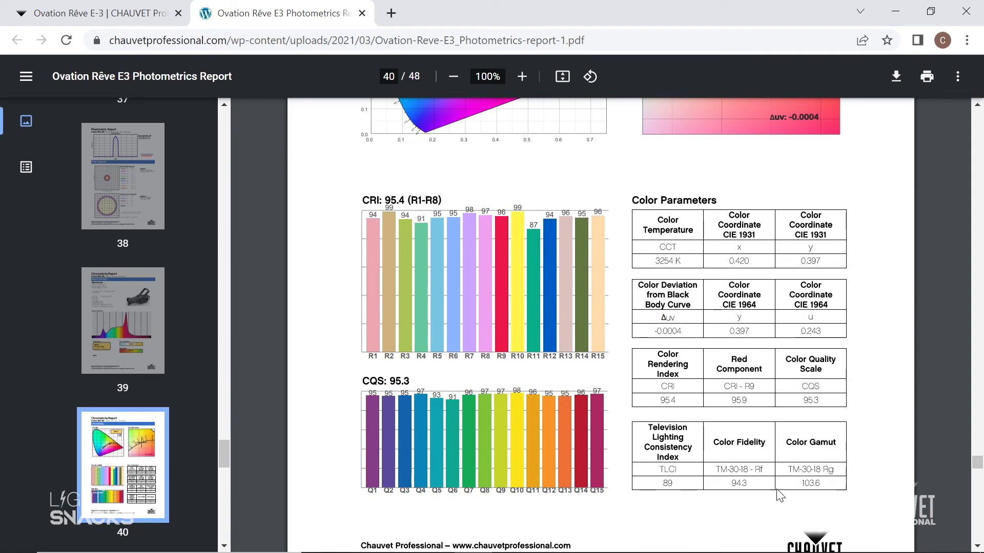
pyautogui.moveTo(830, 488)
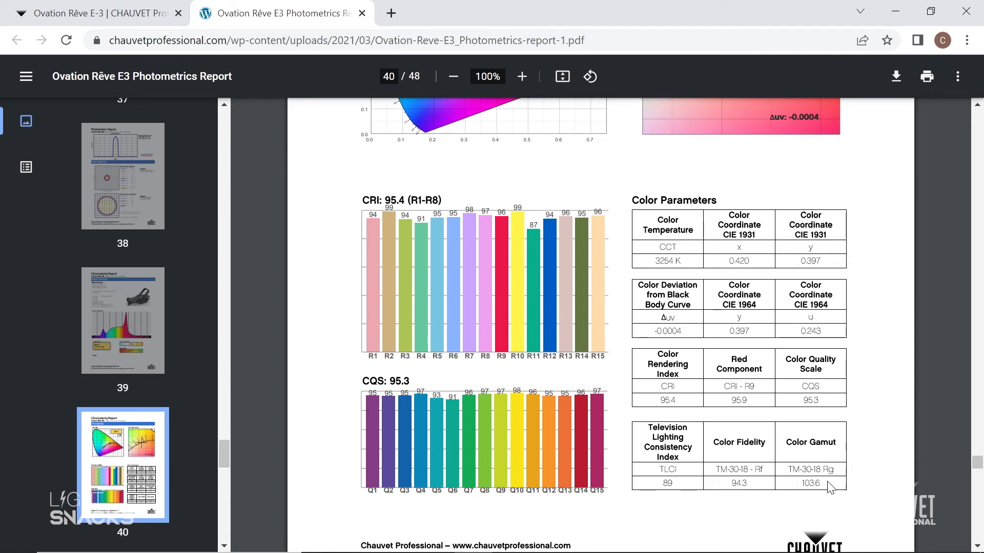